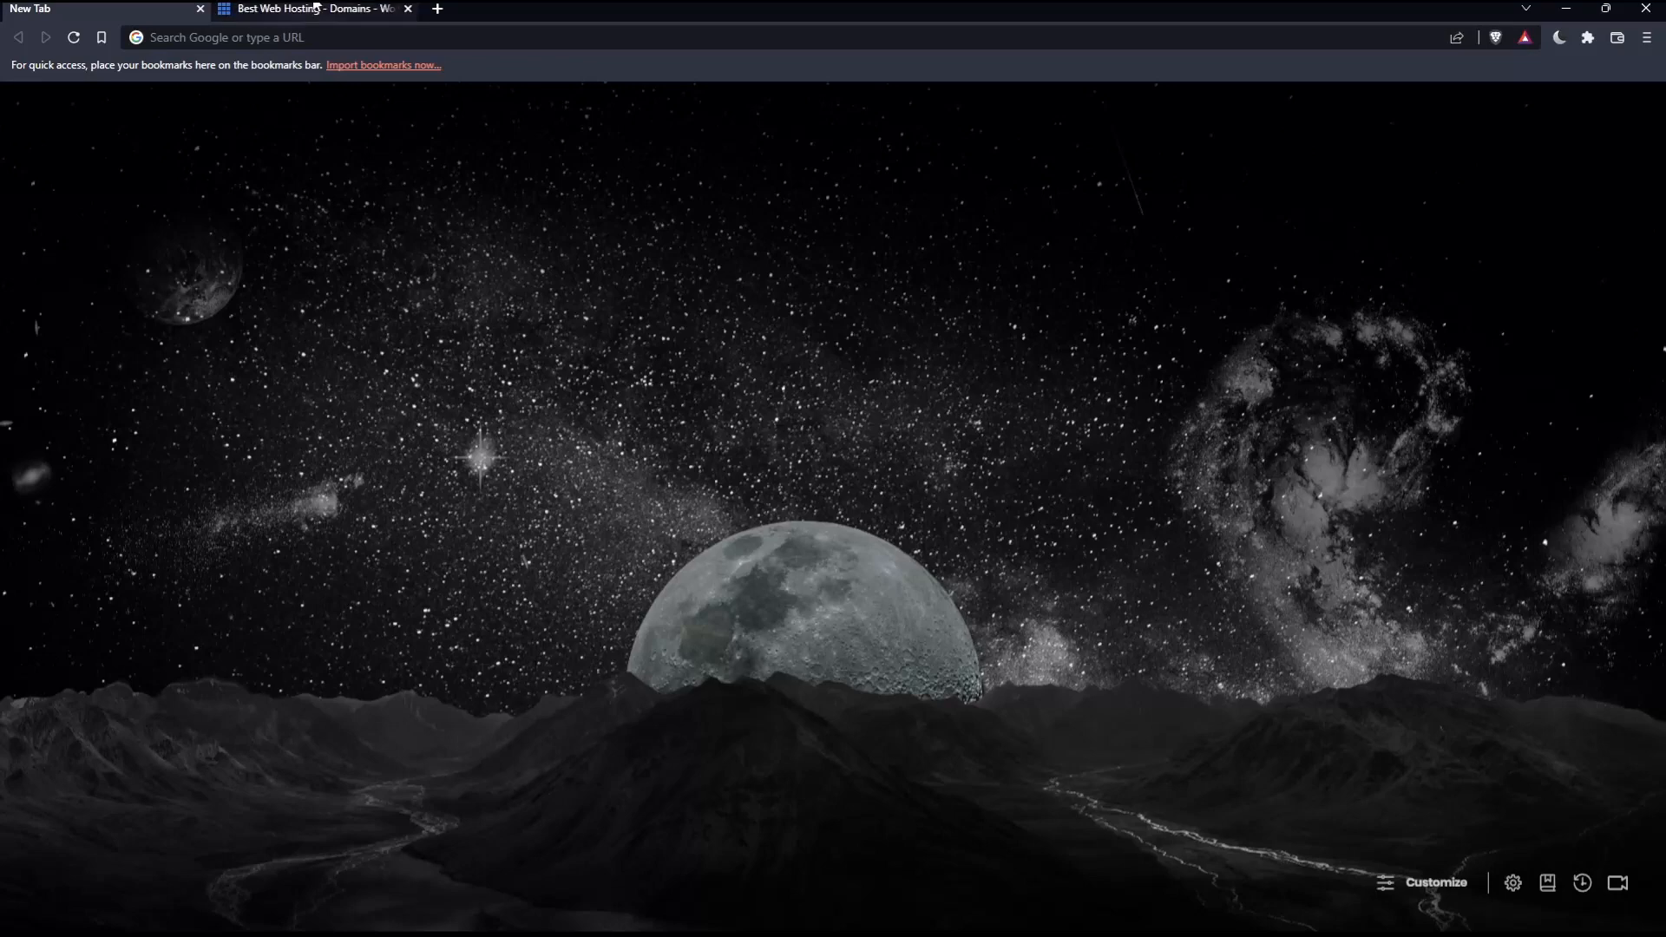
Switch to the already open 'Best Web Hosting - Domains' Bluehost tab in Brave.
{"action": "left_click", "coordinate": [312, 8]}
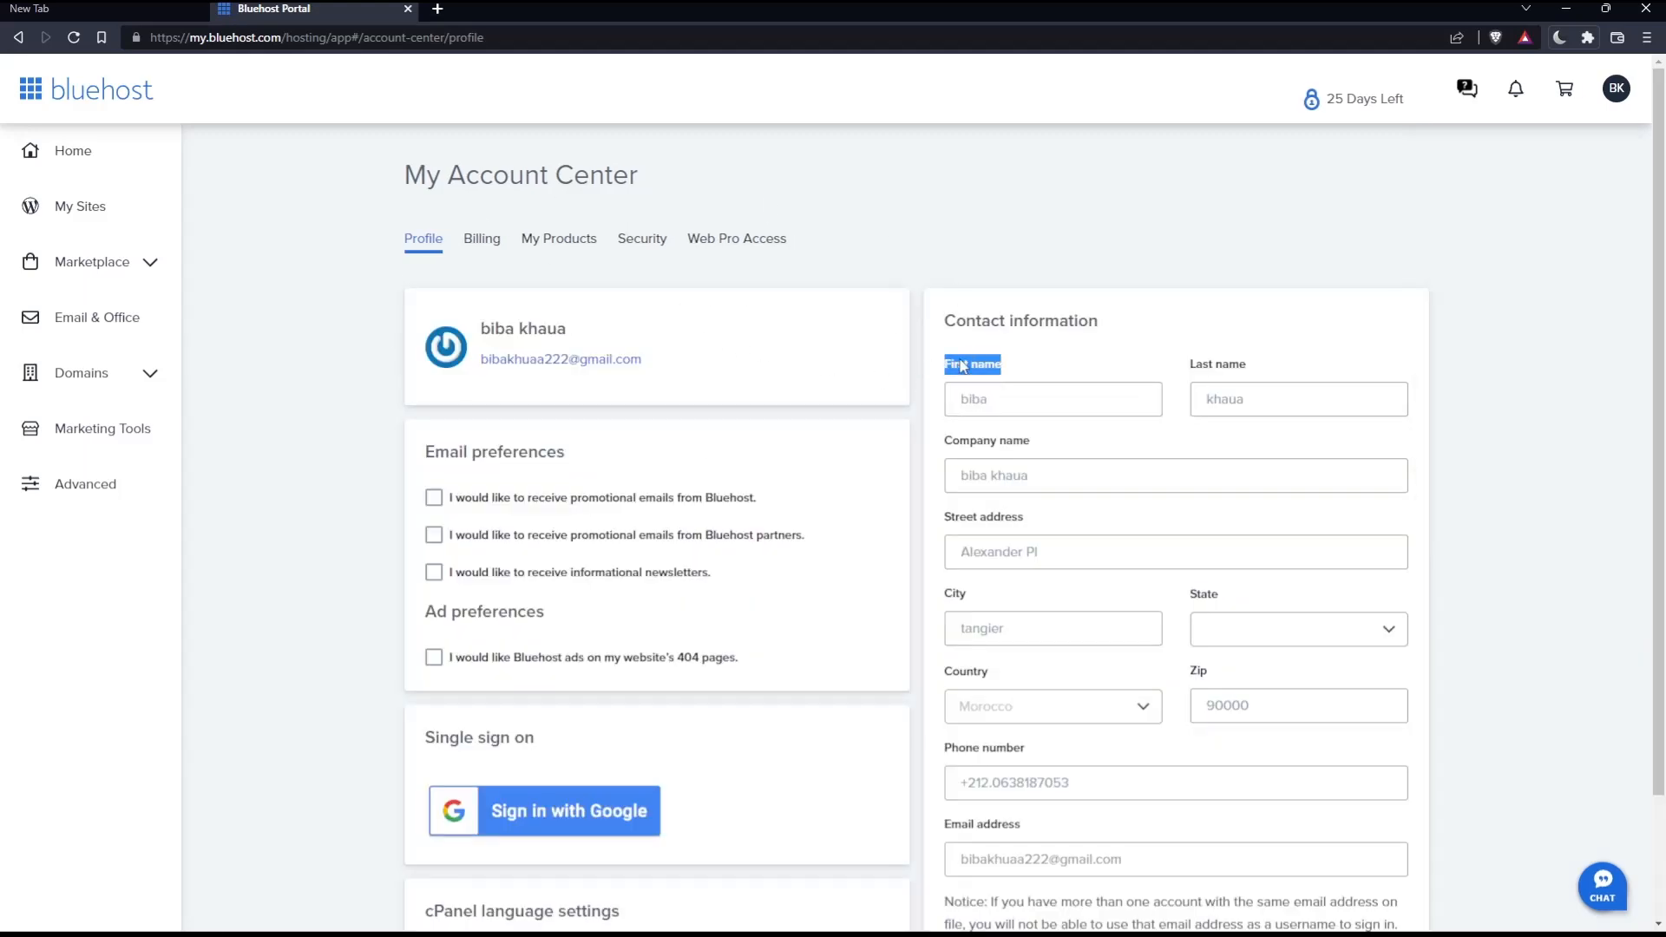
Scroll the Bluehost profile contact form down to its end.
{"action": "scroll", "scroll_direction": "down", "scroll_amount": 3}
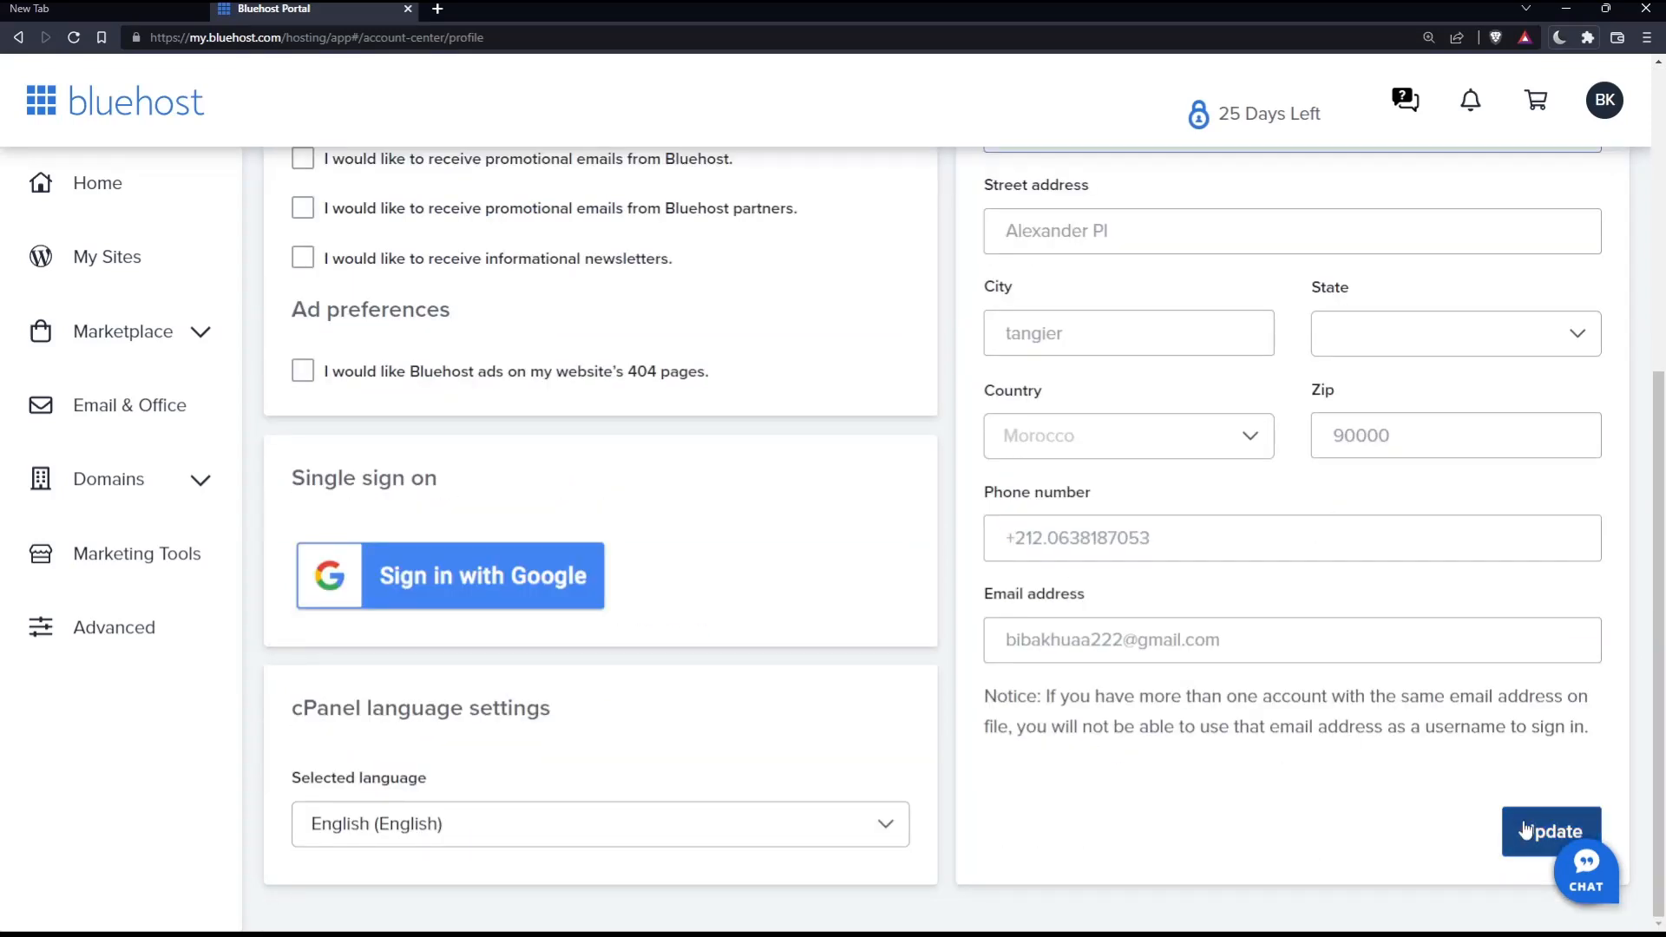